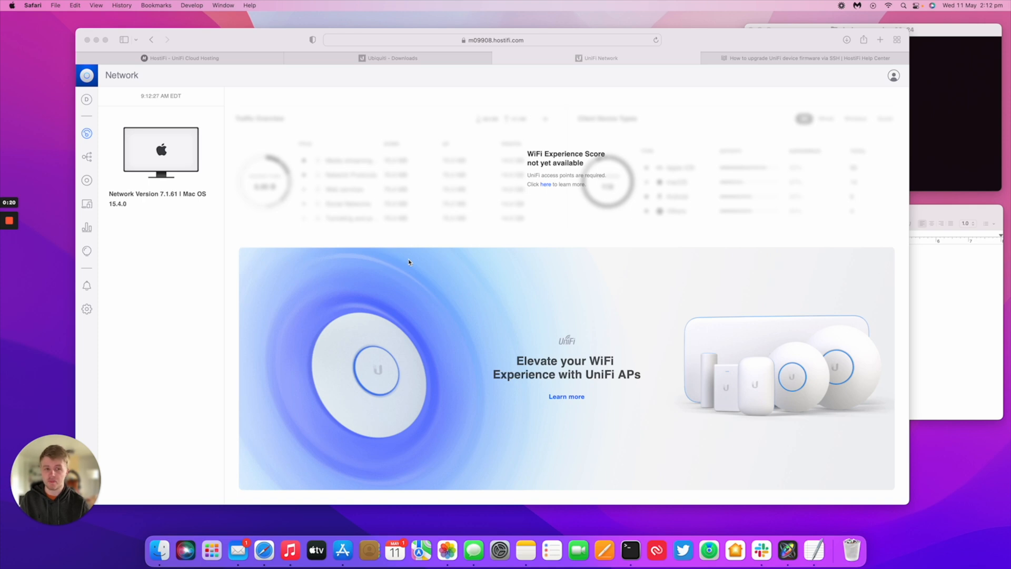
pyautogui.moveTo(406, 253)
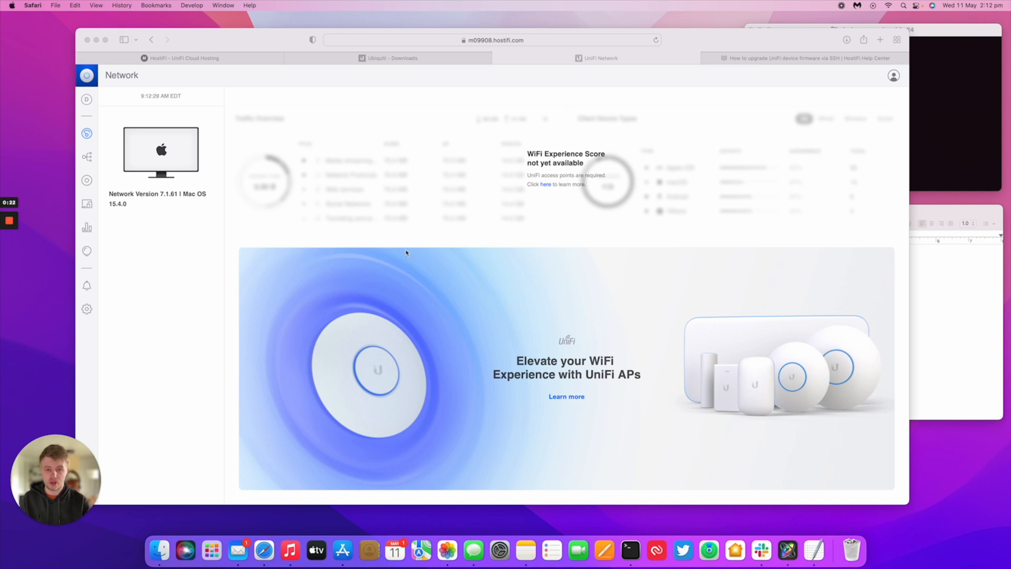
pyautogui.moveTo(716, 90)
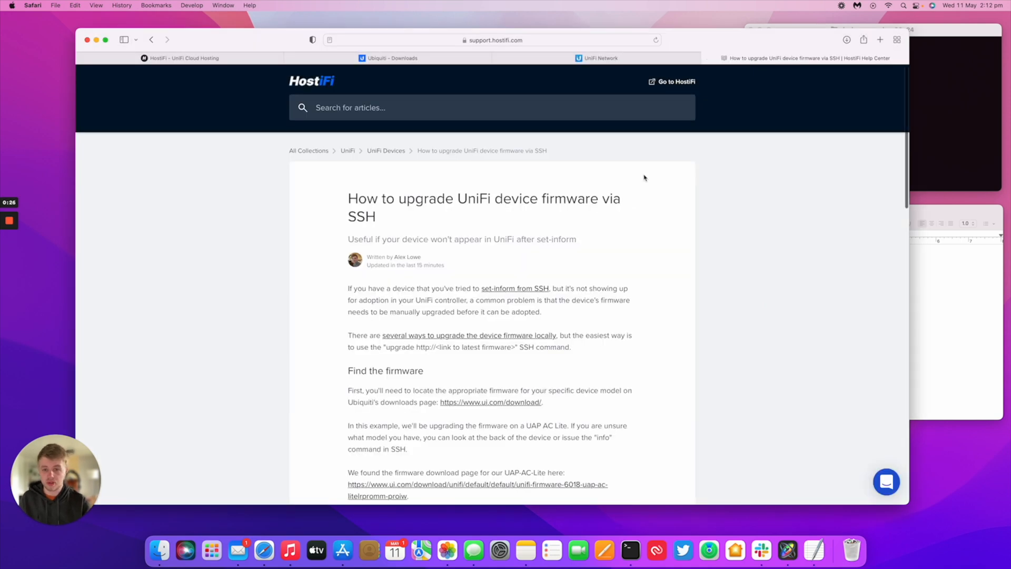
# - Scroll through the SSH upgrade article's firmware and upgrade command sections
pyautogui.scroll(-3)
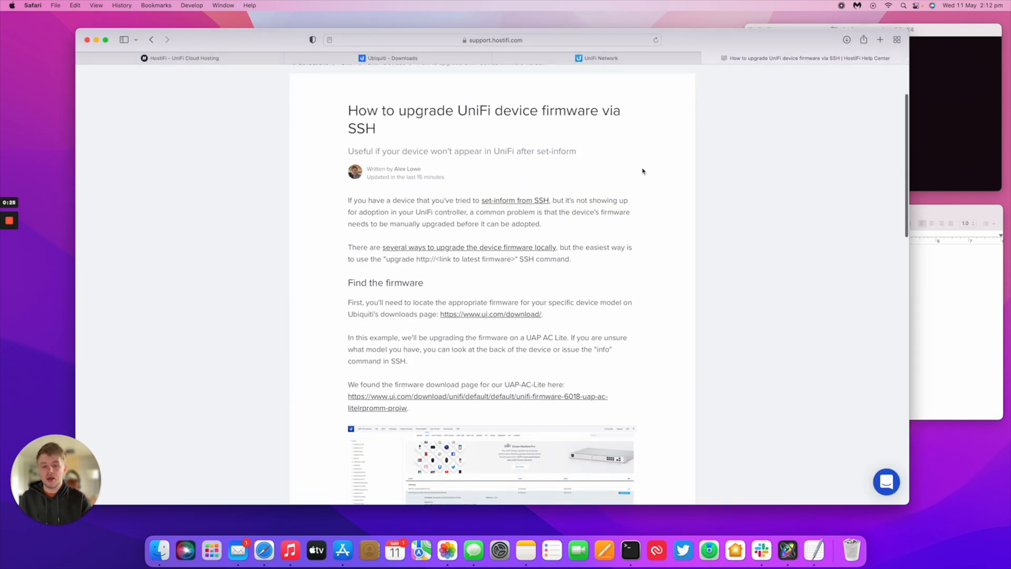
pyautogui.scroll(-3)
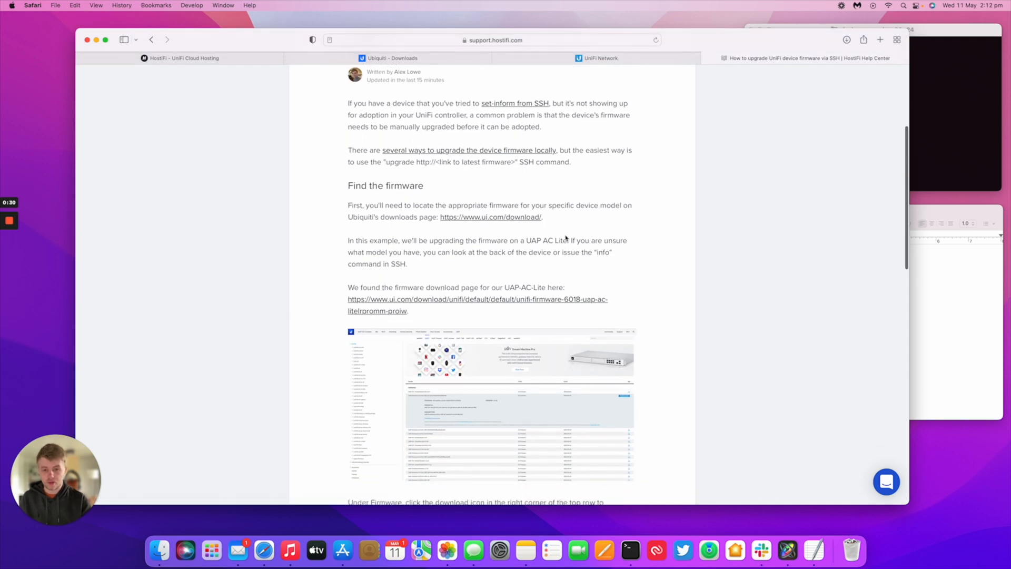
pyautogui.scroll(-3)
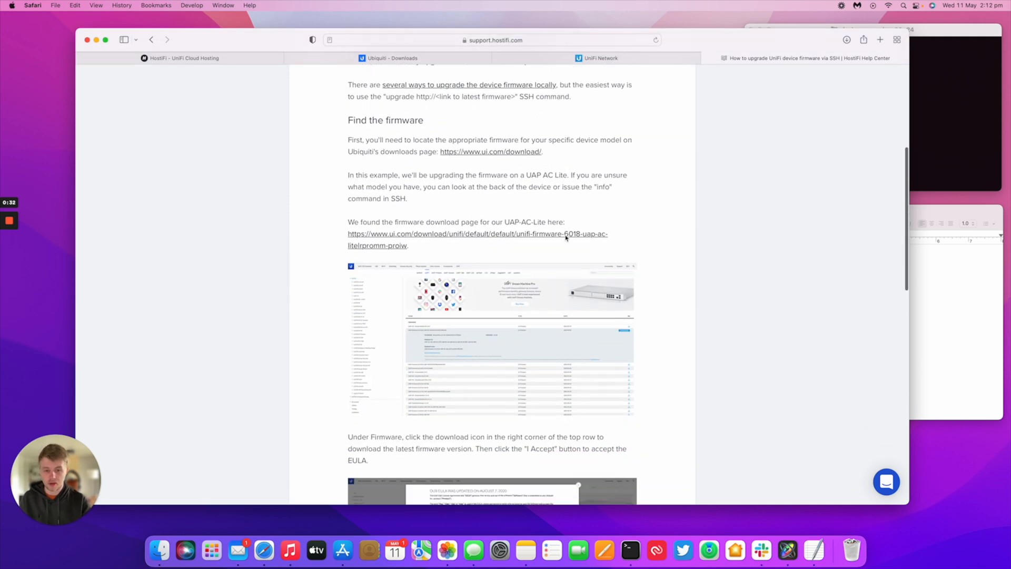
pyautogui.scroll(-3)
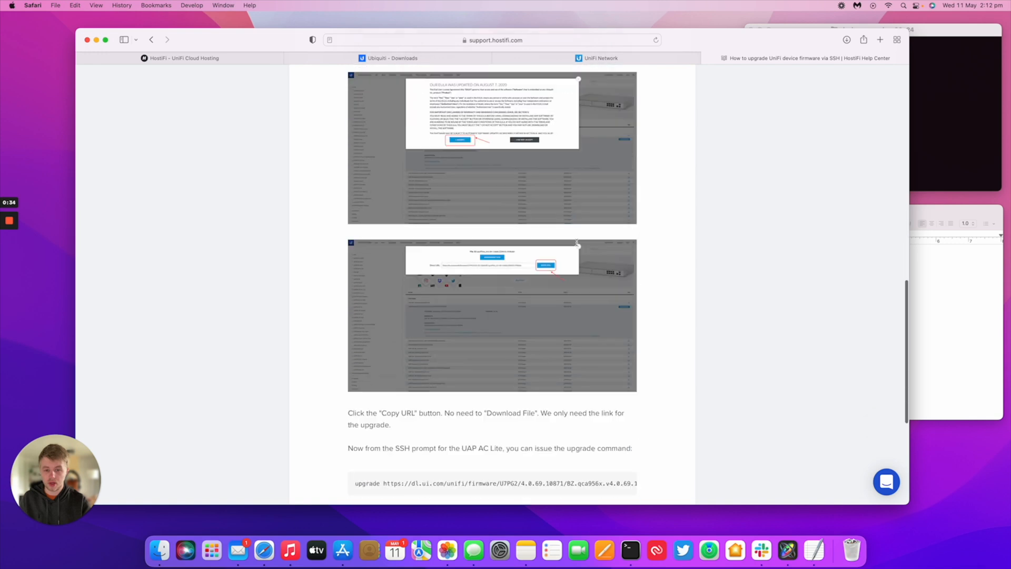
pyautogui.scroll(-3)
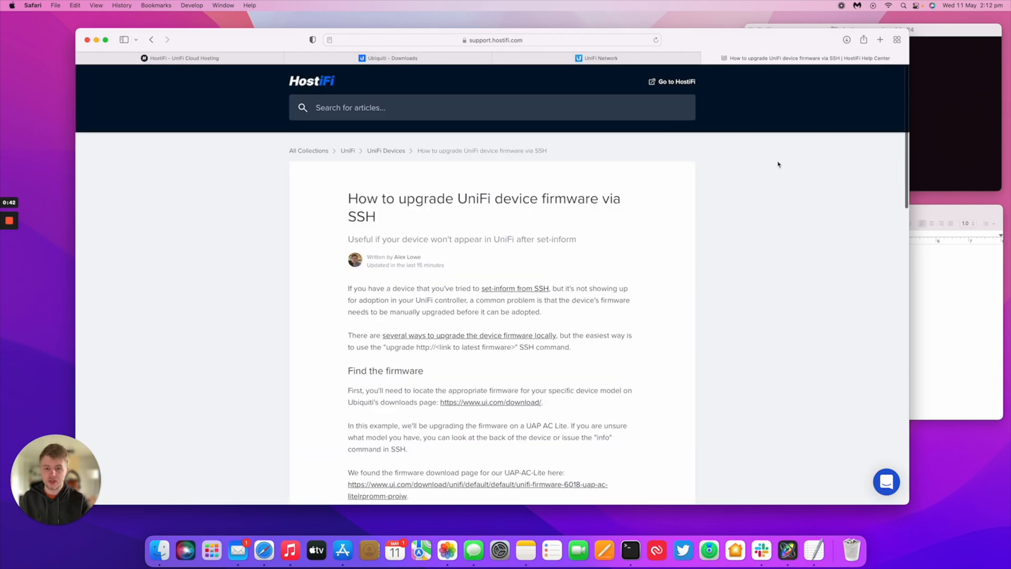
pyautogui.scroll(-3)
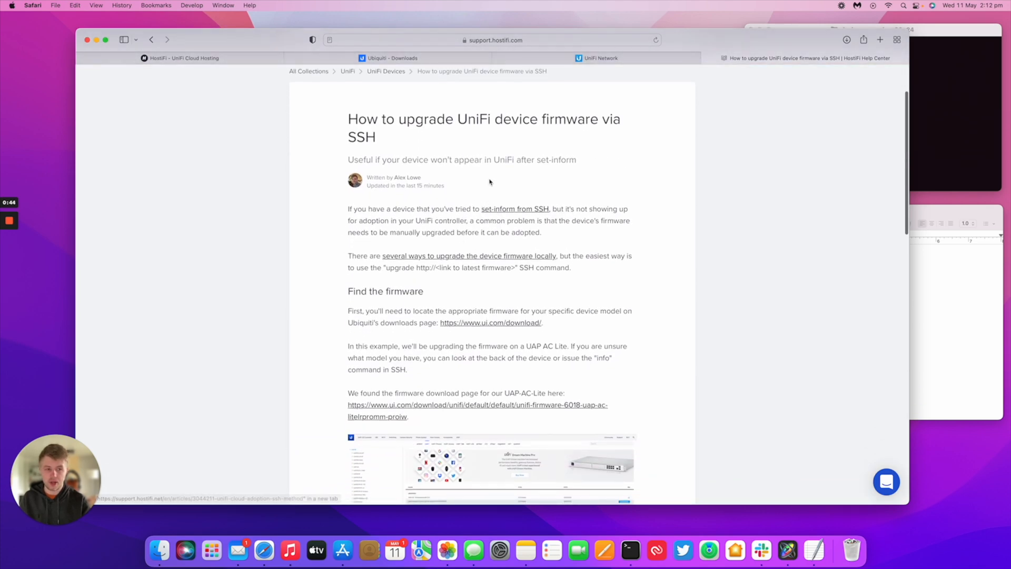
pyautogui.moveTo(824, 154)
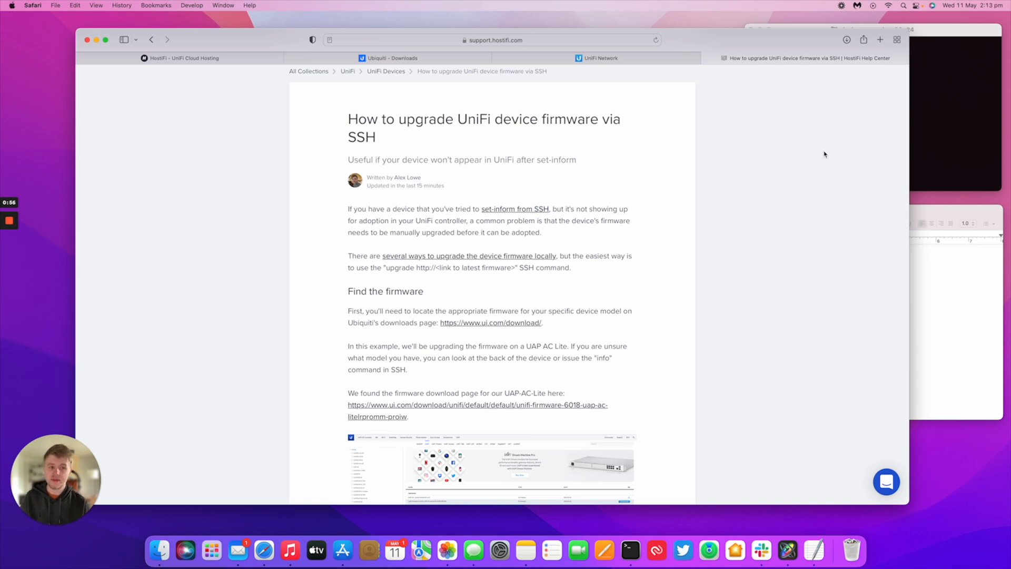
pyautogui.moveTo(962, 97)
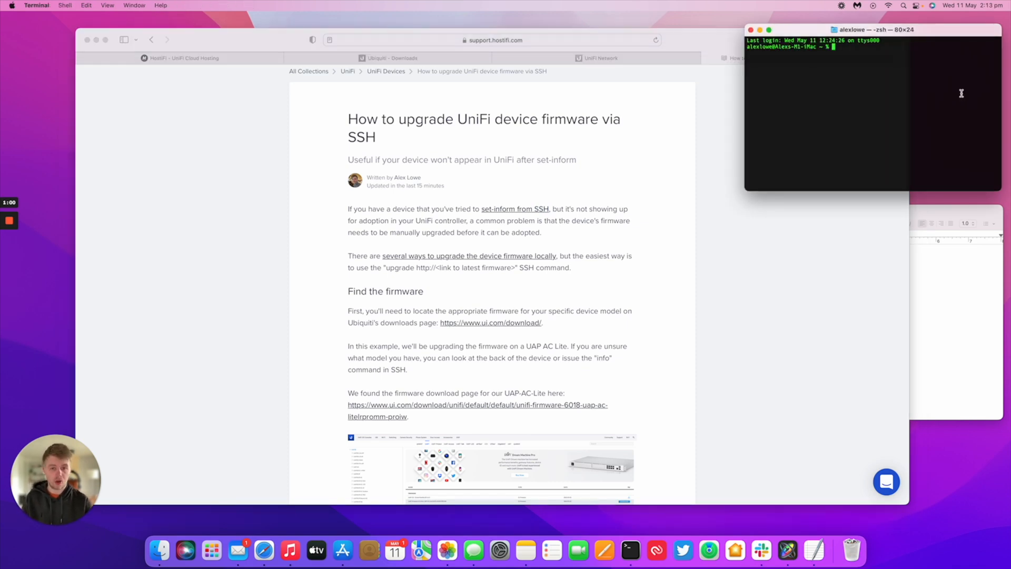
# - Enter a ping to the access point at 192.168.1.114 in Terminal
pyautogui.write('ping 1')
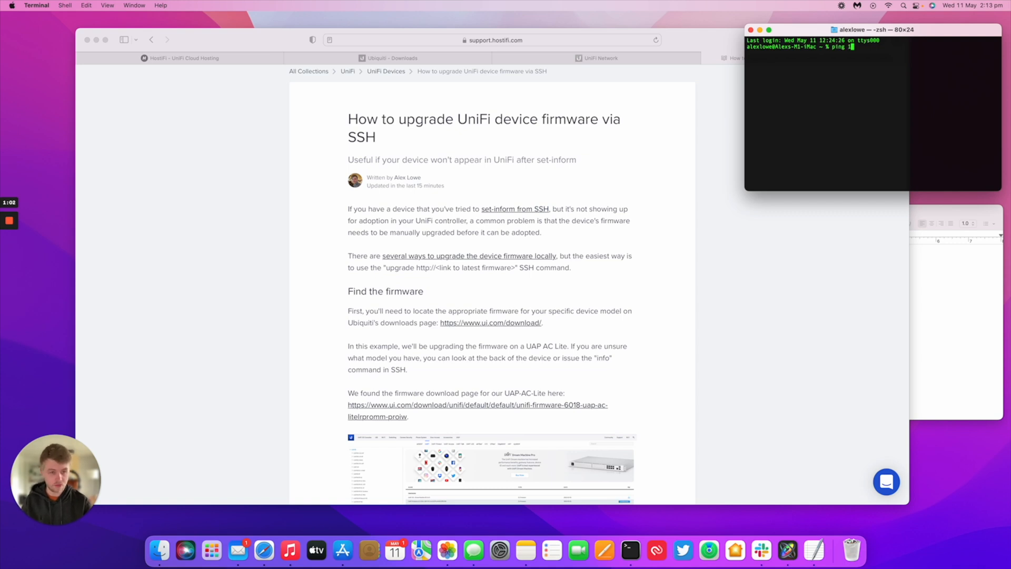
pyautogui.write('92.168')
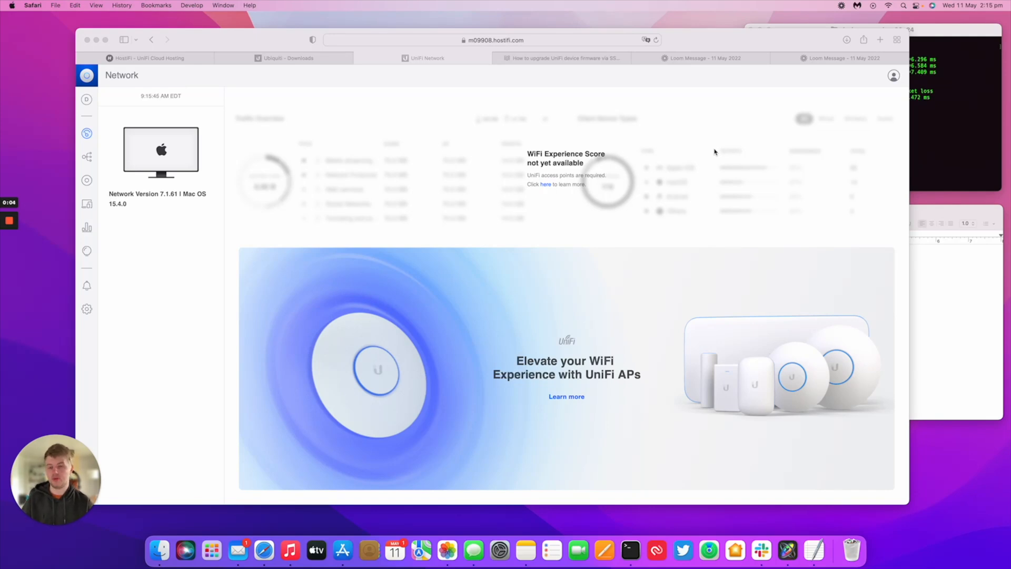
pyautogui.moveTo(87, 181)
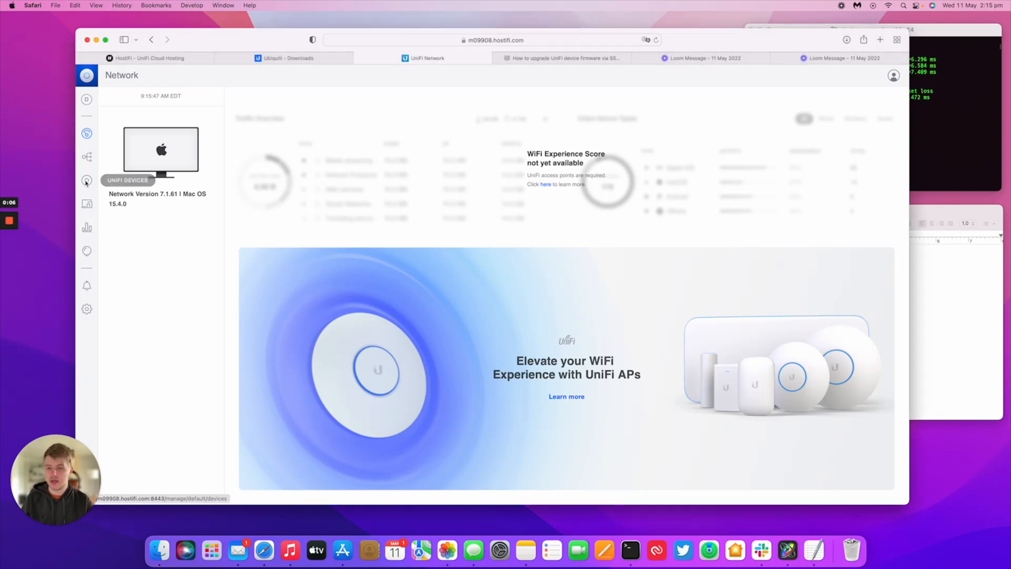
# - Open UniFi Network's Devices page to check for adopted devices
pyautogui.click(87, 181)
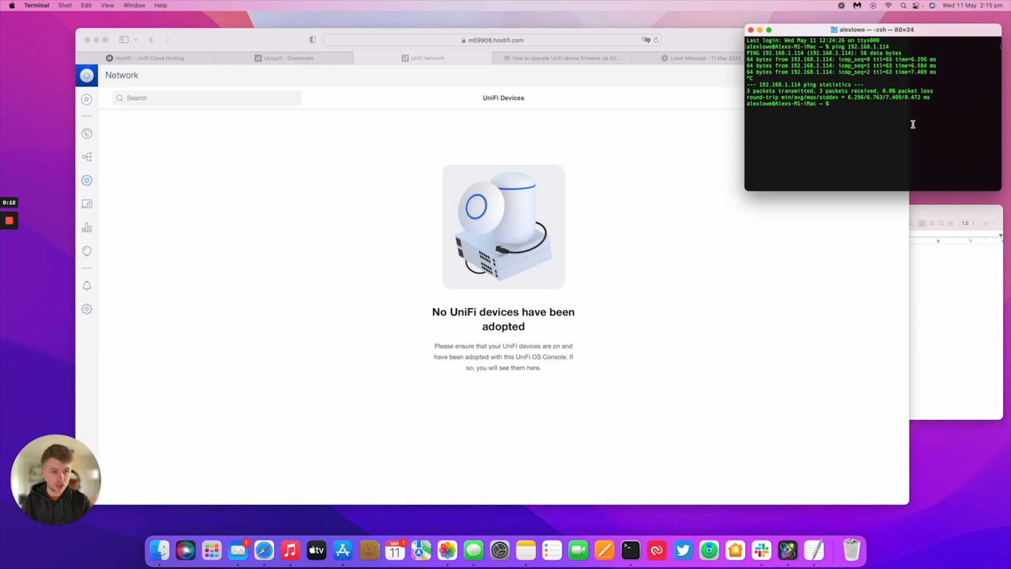
# - Connect over SSH as ubnt to the access point at 192.168.1.114
pyautogui.write('s')
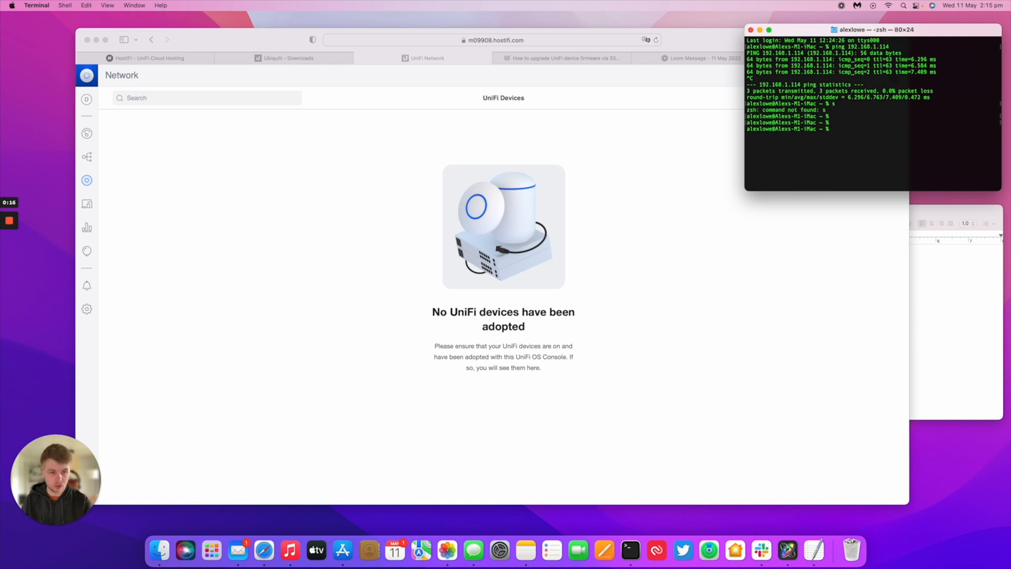
pyautogui.write('ssh un')
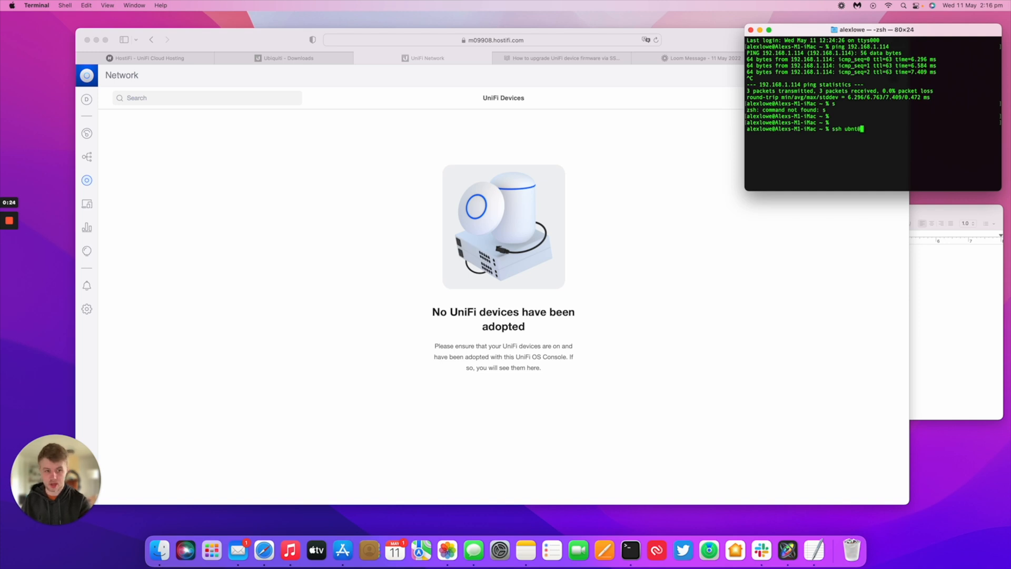
pyautogui.write('@192')
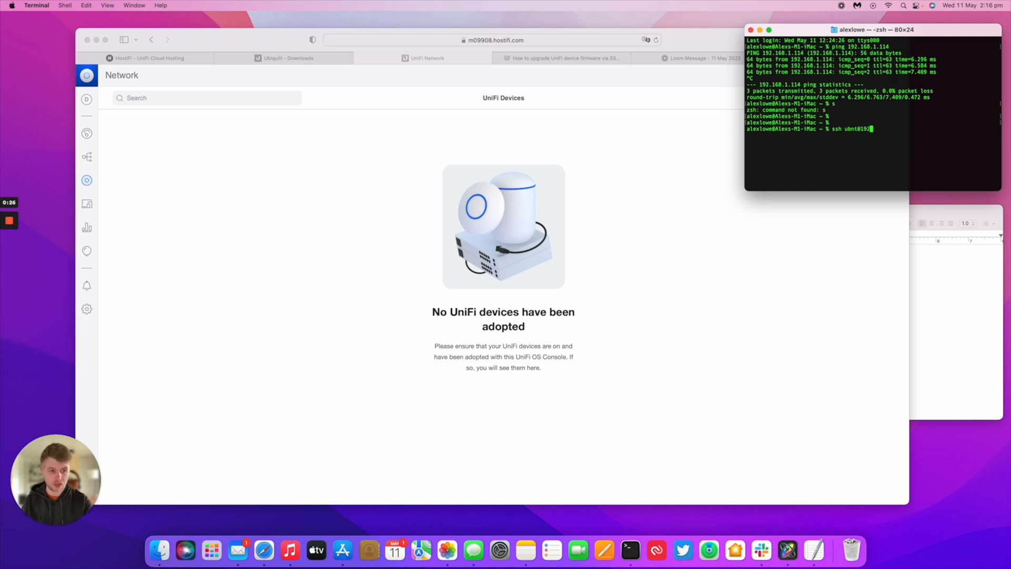
pyautogui.write('.168.1.114')
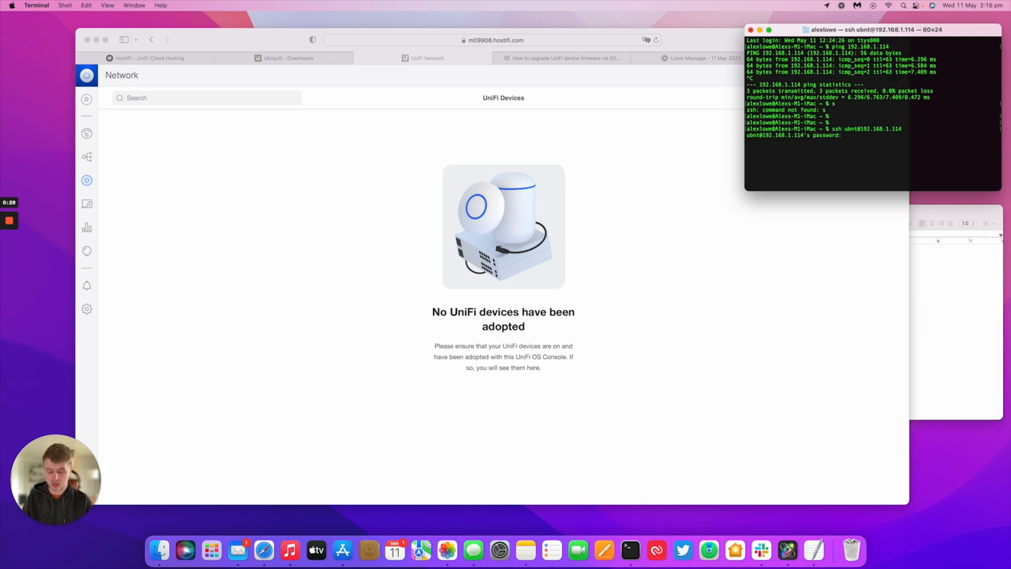
pyautogui.press('enter')
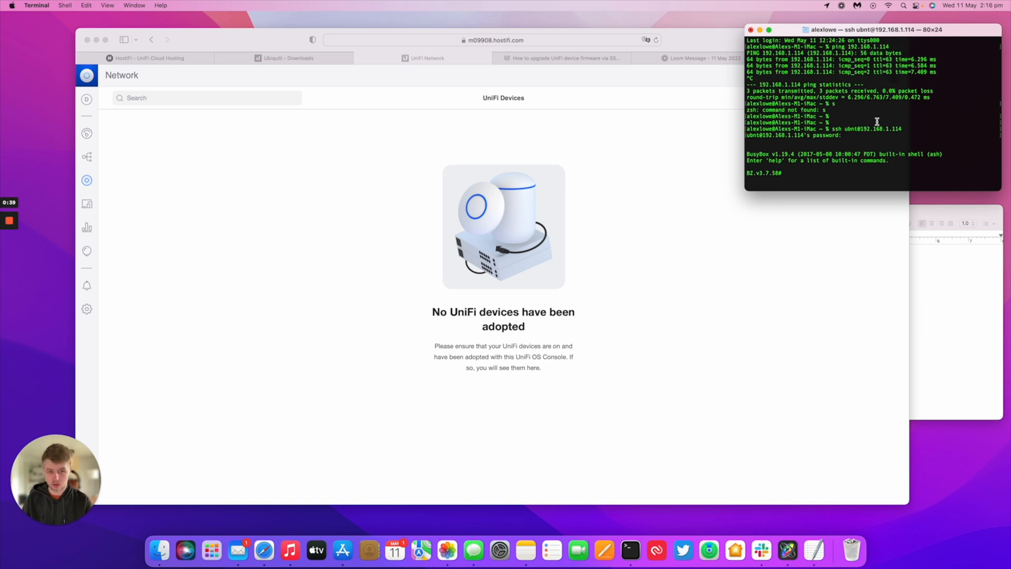
# - Enter the set-inform command at the access point's shell prompt
pyautogui.write('set-info')
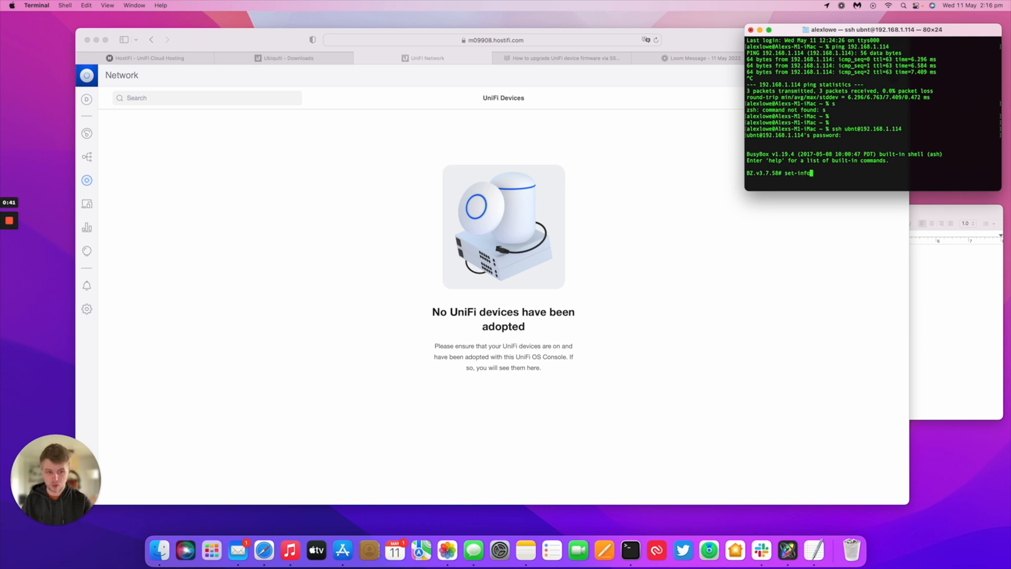
pyautogui.write('rm')
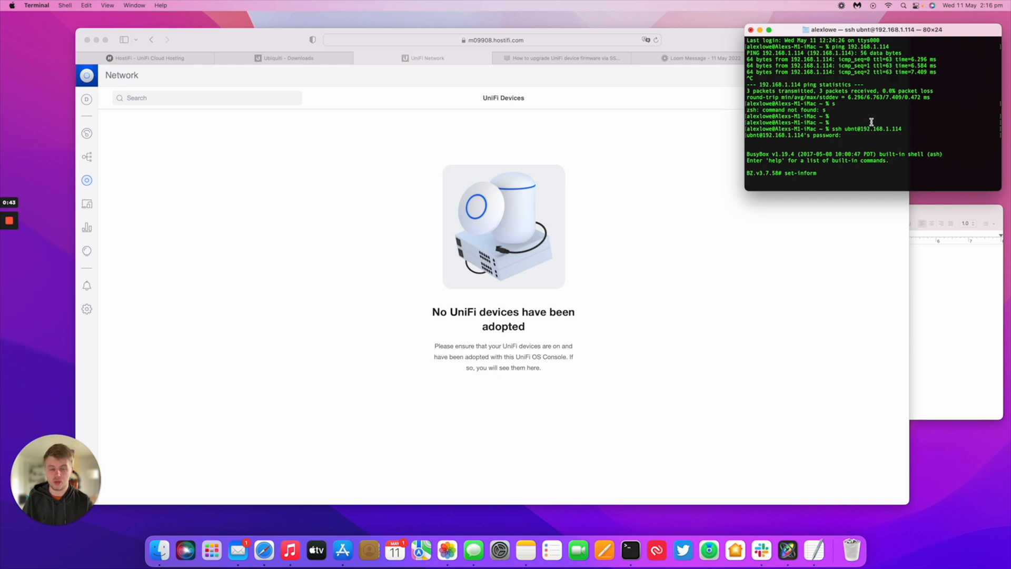
pyautogui.moveTo(871, 141)
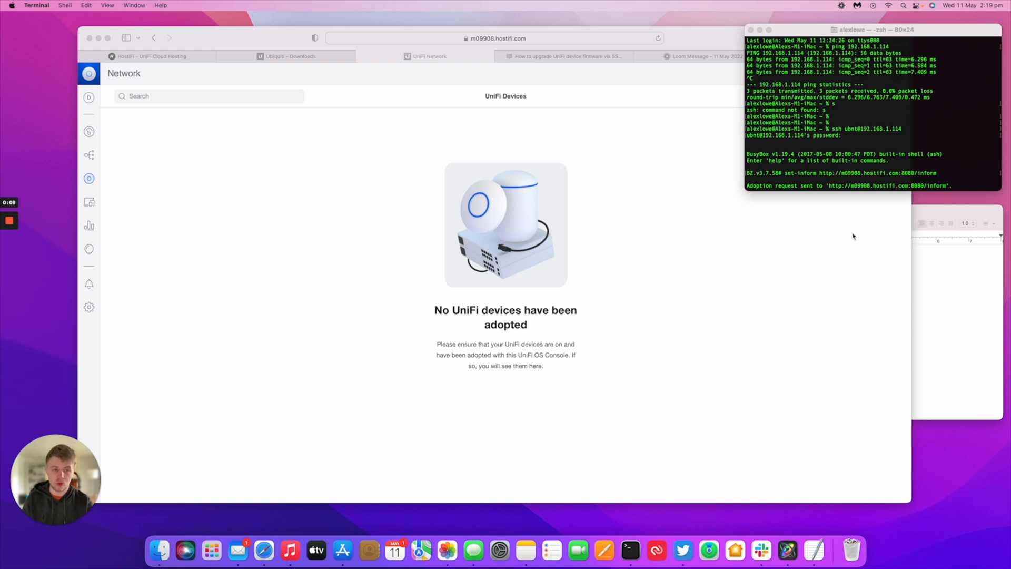
pyautogui.moveTo(528, 113)
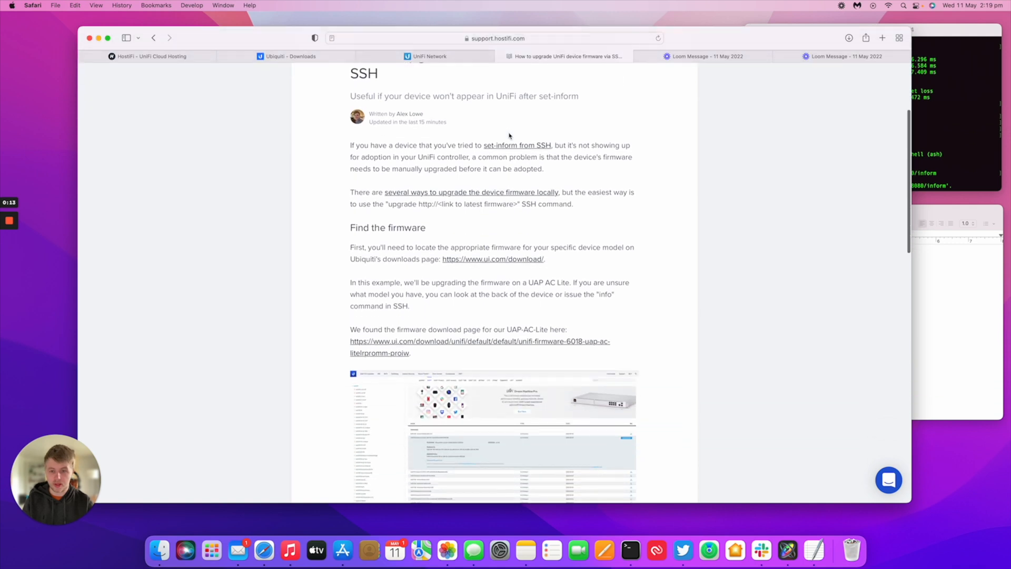
# - Scroll to 'Find the firmware' and bring up options for the ui.com/download link
pyautogui.scroll(-3)
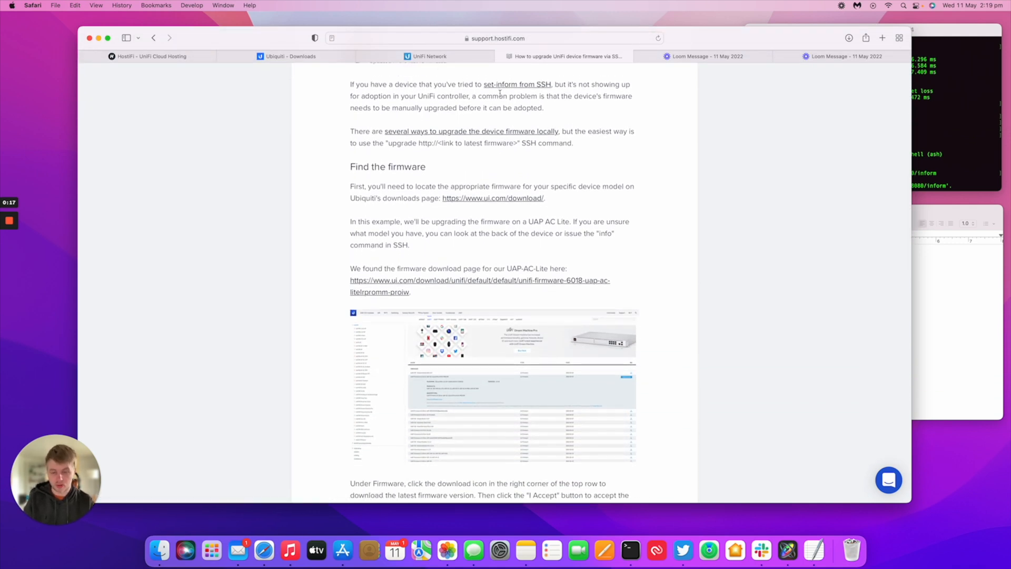
pyautogui.scroll(-3)
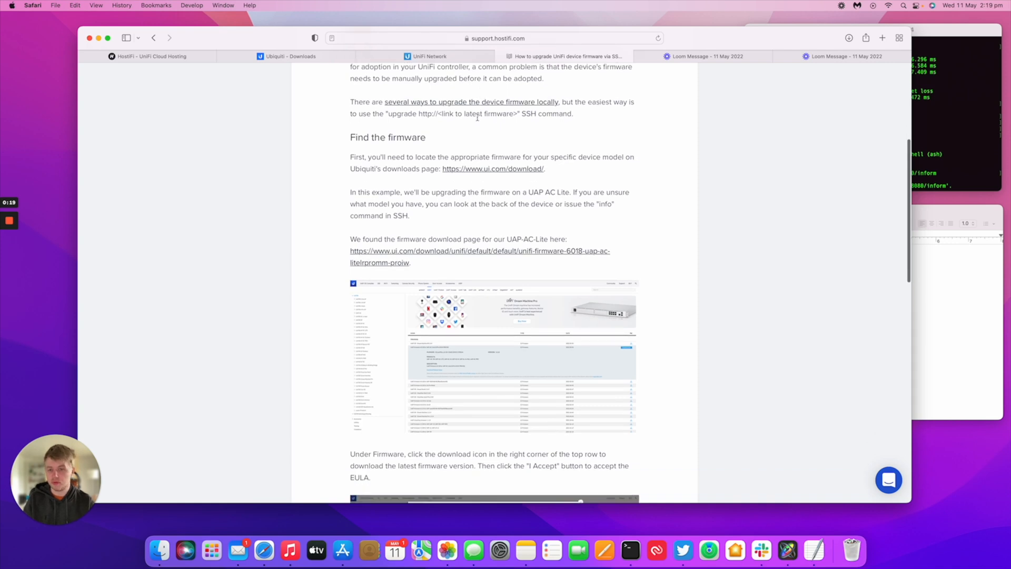
pyautogui.scroll(-3)
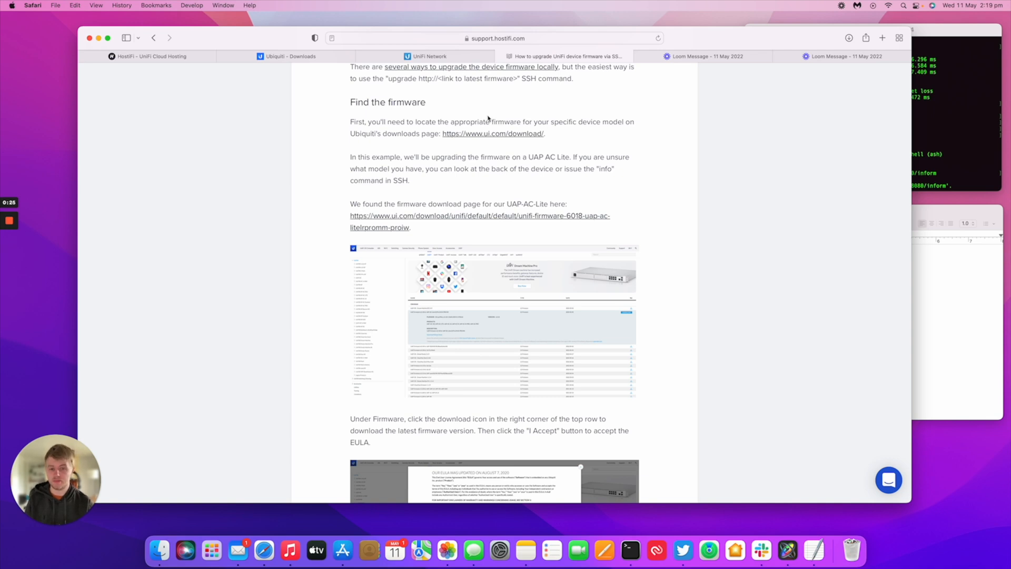
pyautogui.moveTo(500, 134)
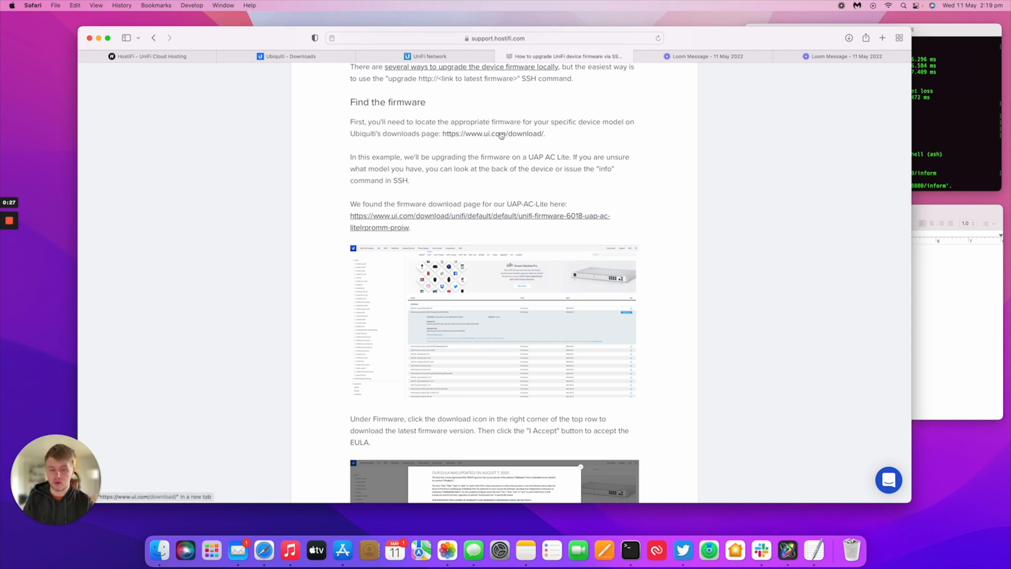
pyautogui.moveTo(526, 176)
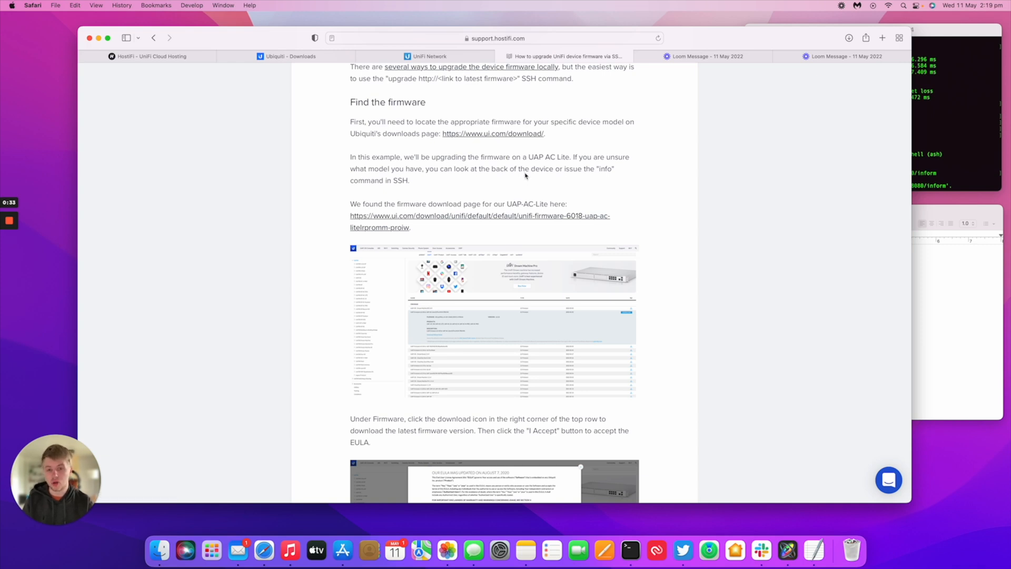
pyautogui.moveTo(493, 133)
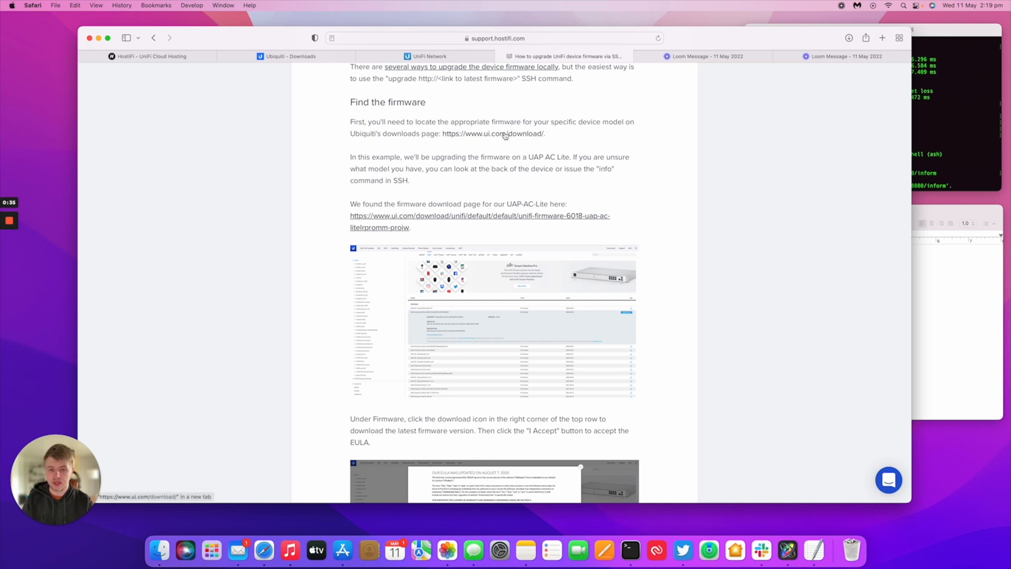
pyautogui.rightClick(492, 133)
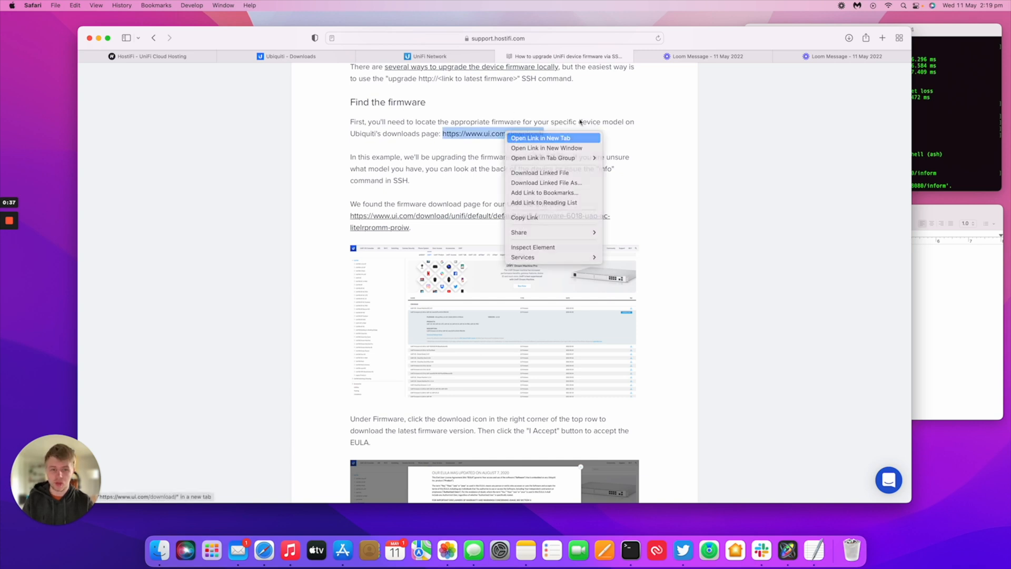
# - Open the Ubiquiti downloads page in a new tab and browse the UniFi firmware list
pyautogui.click(540, 138)
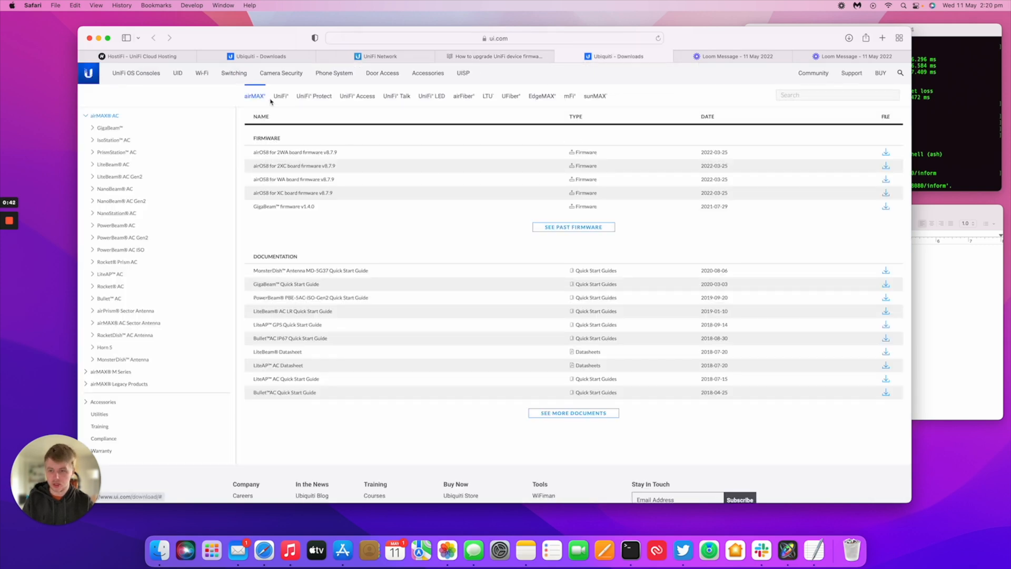
pyautogui.click(280, 95)
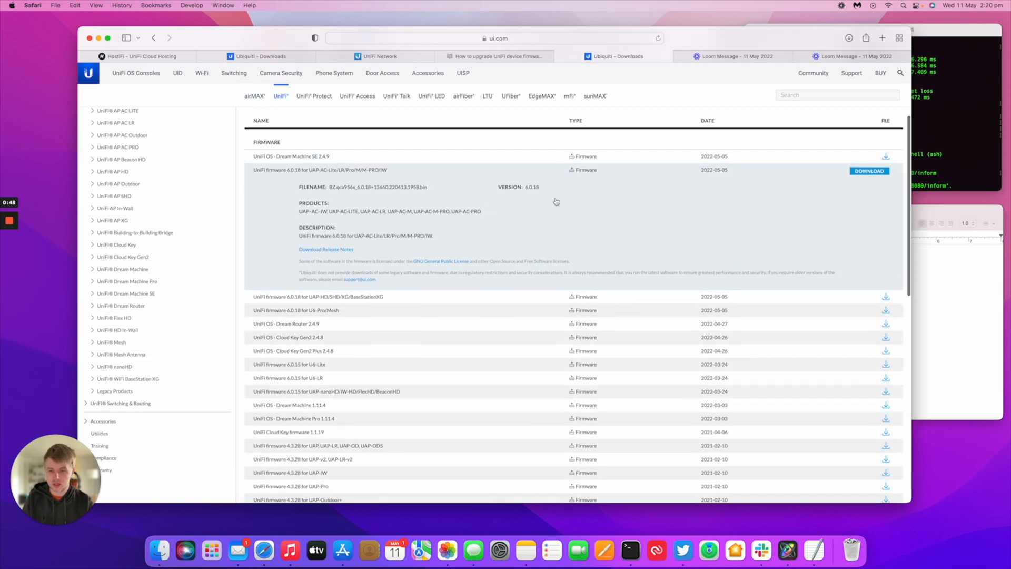
pyautogui.scroll(-3)
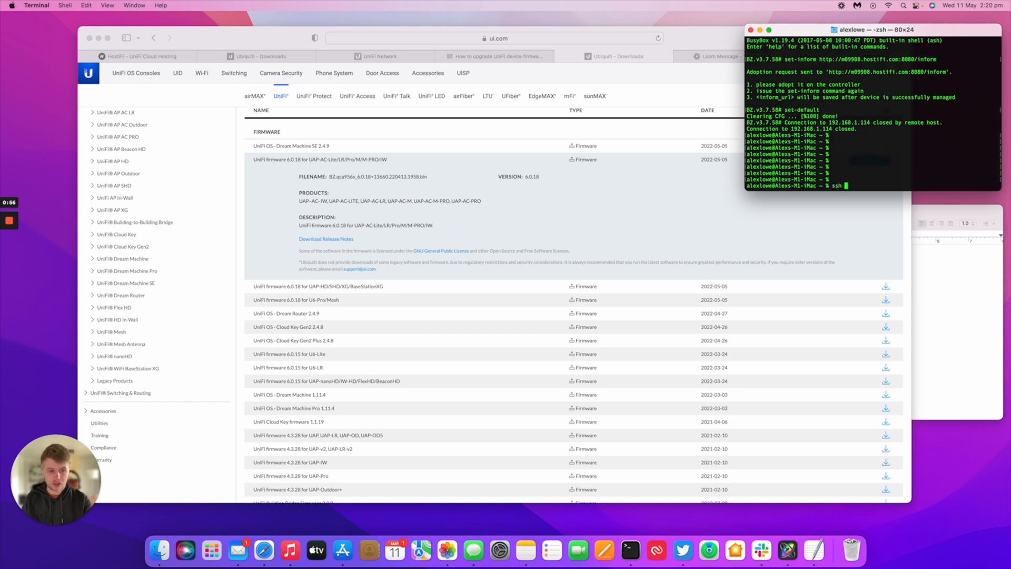
pyautogui.write('u')
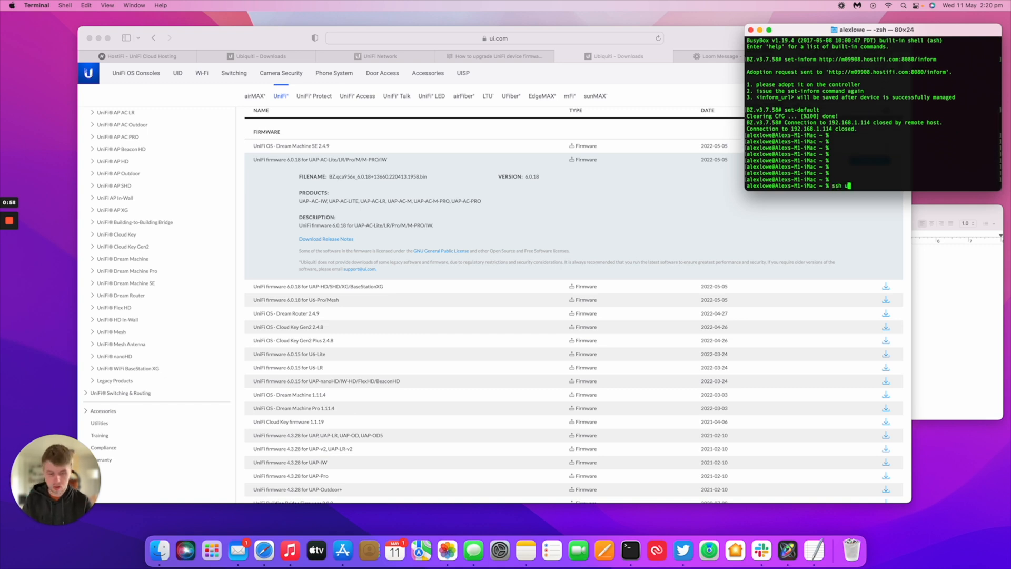
pyautogui.write('bnt@192.')
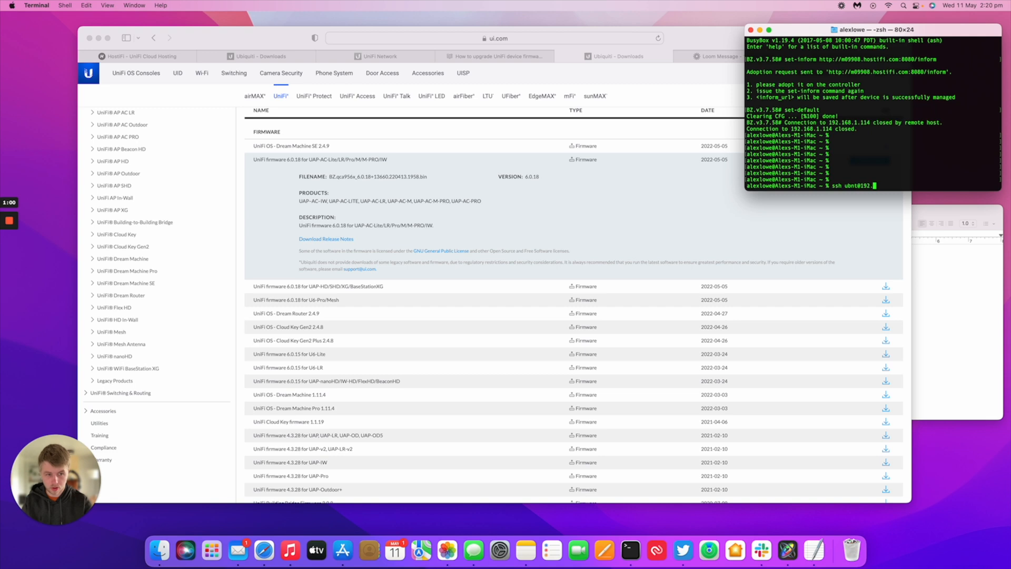
pyautogui.write('1')
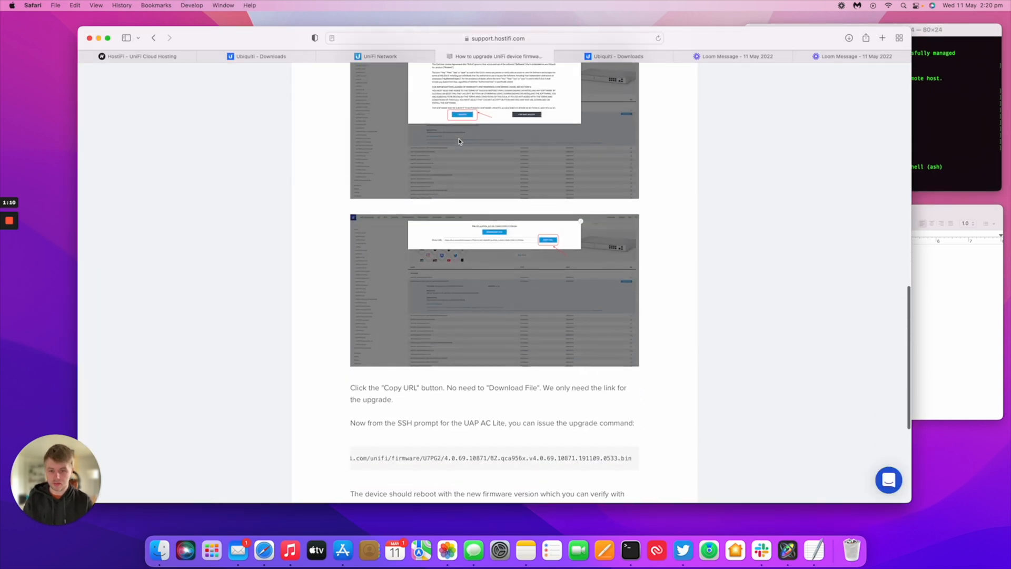
# - Download firmware 6.0.18 from Ubiquiti and accept the license to reveal its direct URL
pyautogui.scroll(-3)
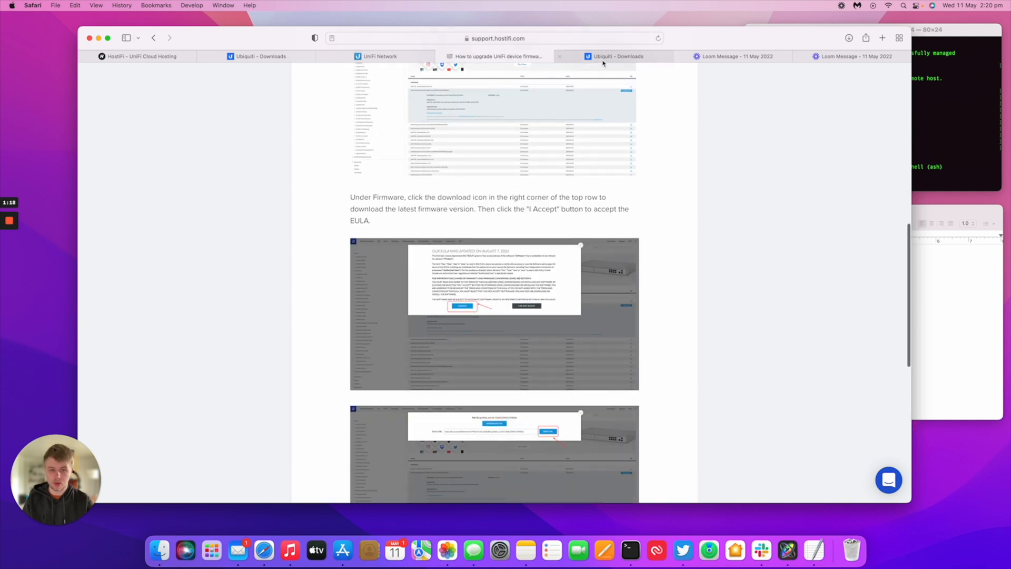
pyautogui.click(617, 56)
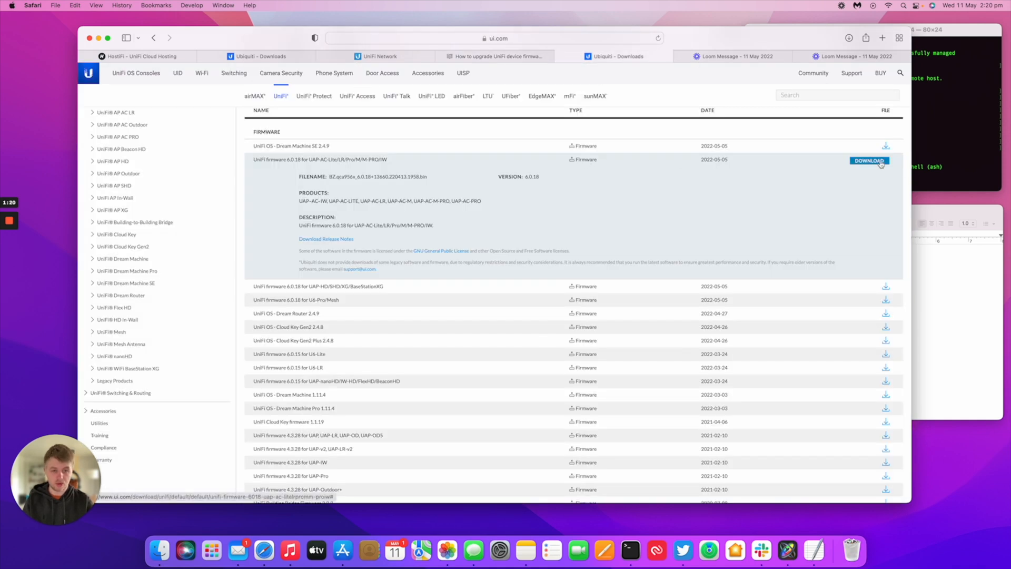
pyautogui.click(868, 161)
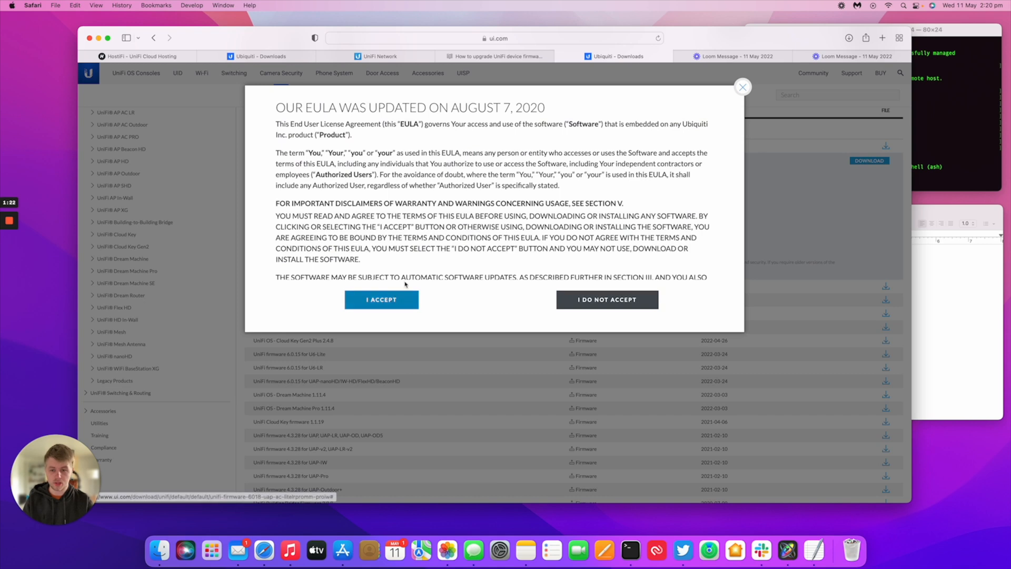
pyautogui.click(380, 299)
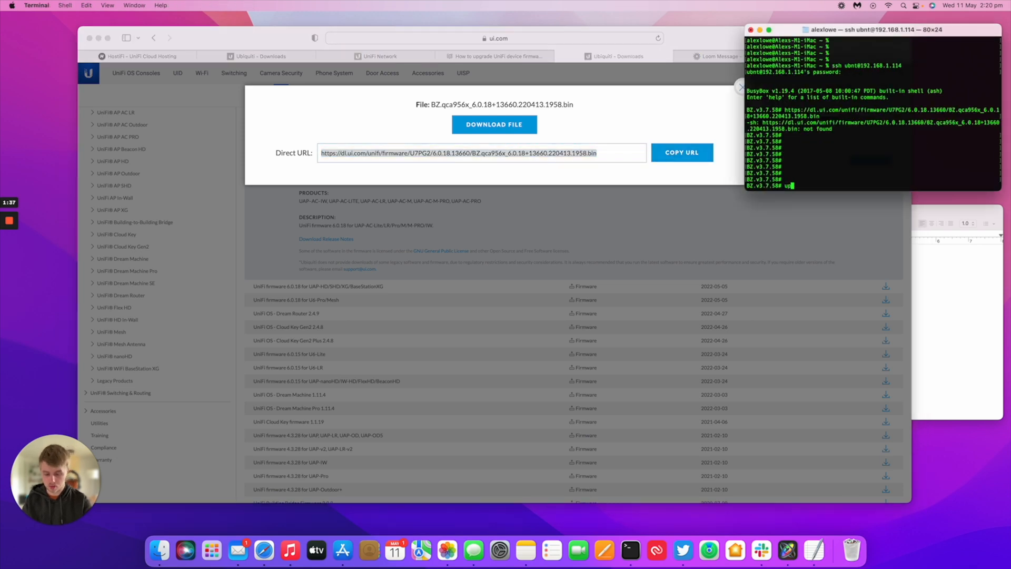
pyautogui.write('upgrade https://dl.ui.com/unifi/firmware/U7PG2/6.0.18.13660/BZ.qca956x_6.0.18+13660.220413.1958.bin')
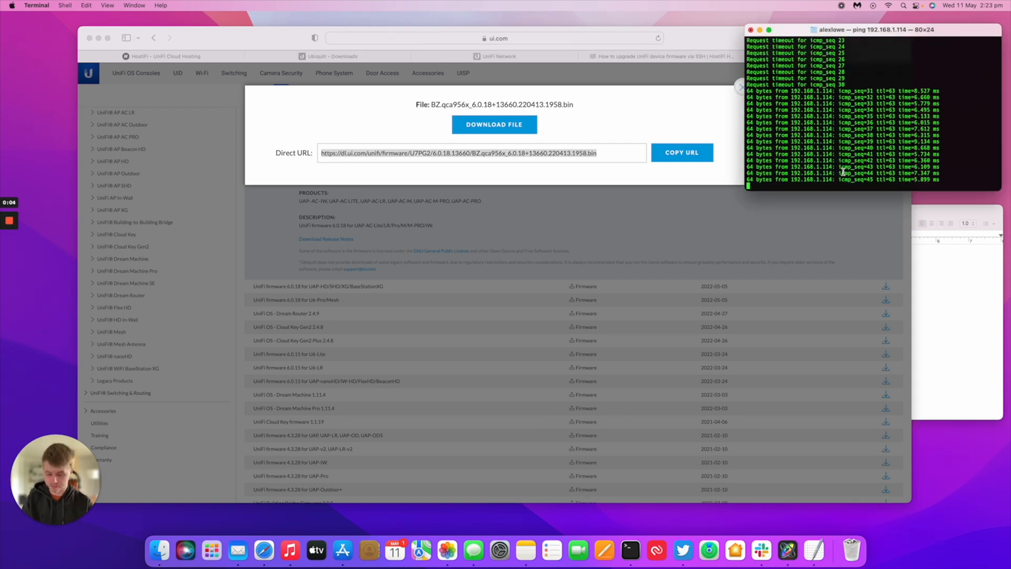
pyautogui.press('ctrl+c')
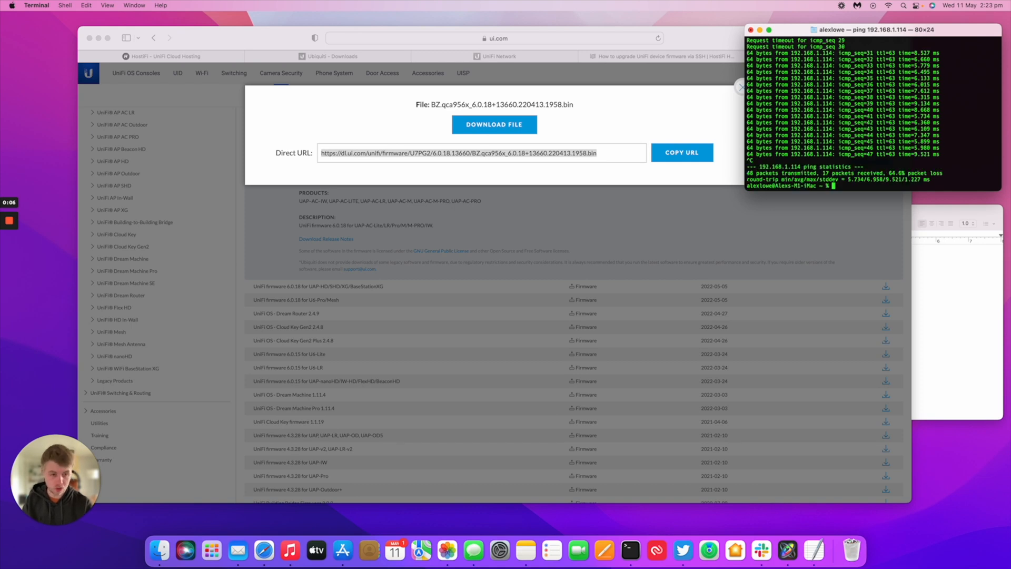
pyautogui.write('ssh i')
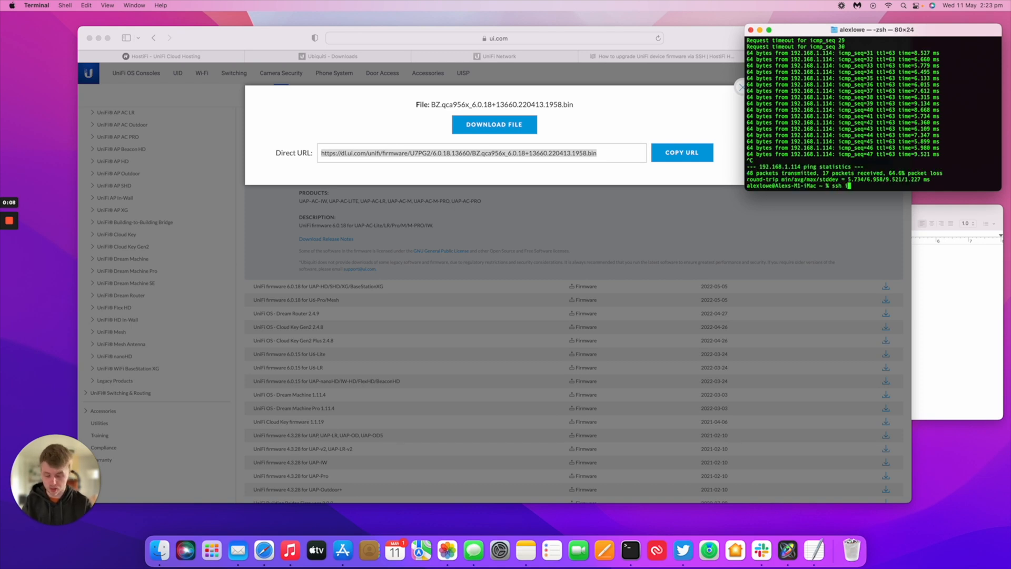
pyautogui.write('ubnt')
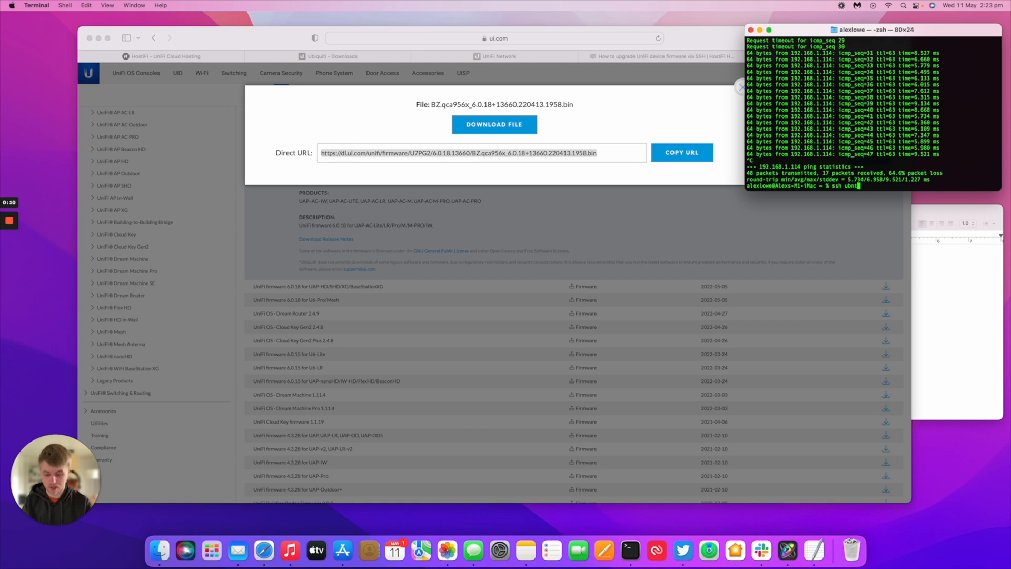
pyautogui.write('@192.1')
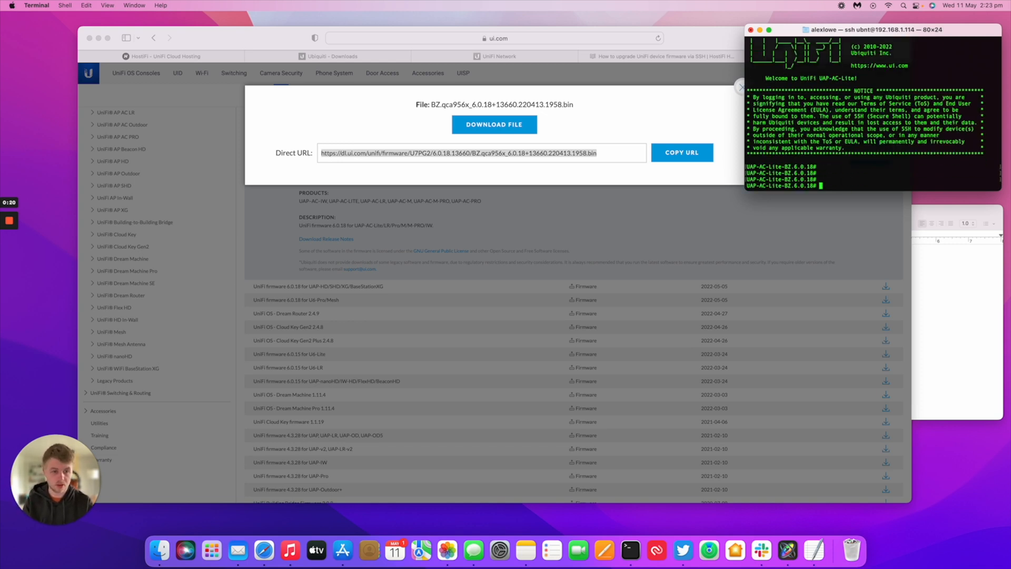
# - Type the set-inform command pointing the UAP-AC-Lite at the controller
pyautogui.write('inform')
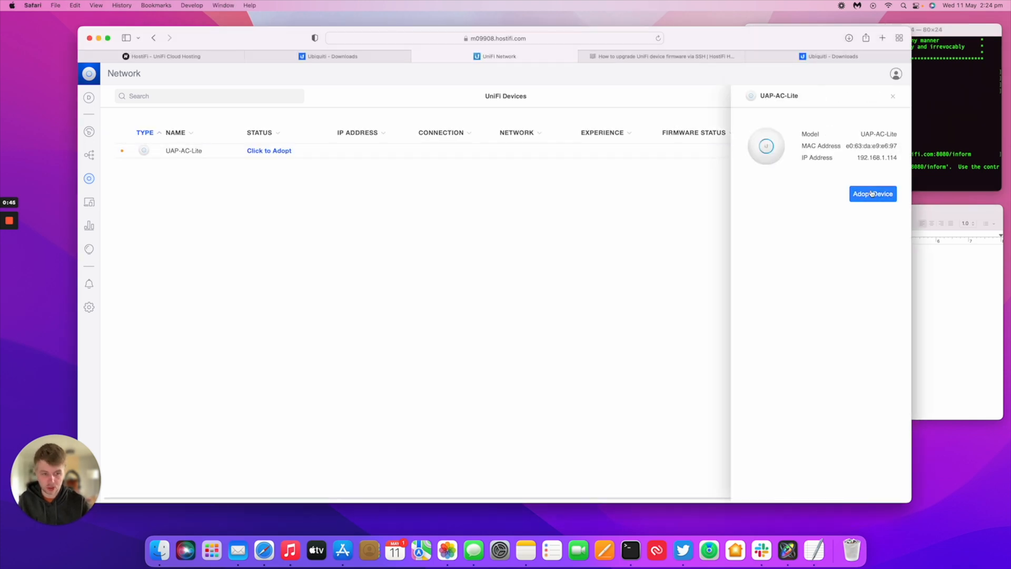
# - Adopt the UAP-AC-Lite at 192.168.1.114 and close its details panel
pyautogui.click(872, 194)
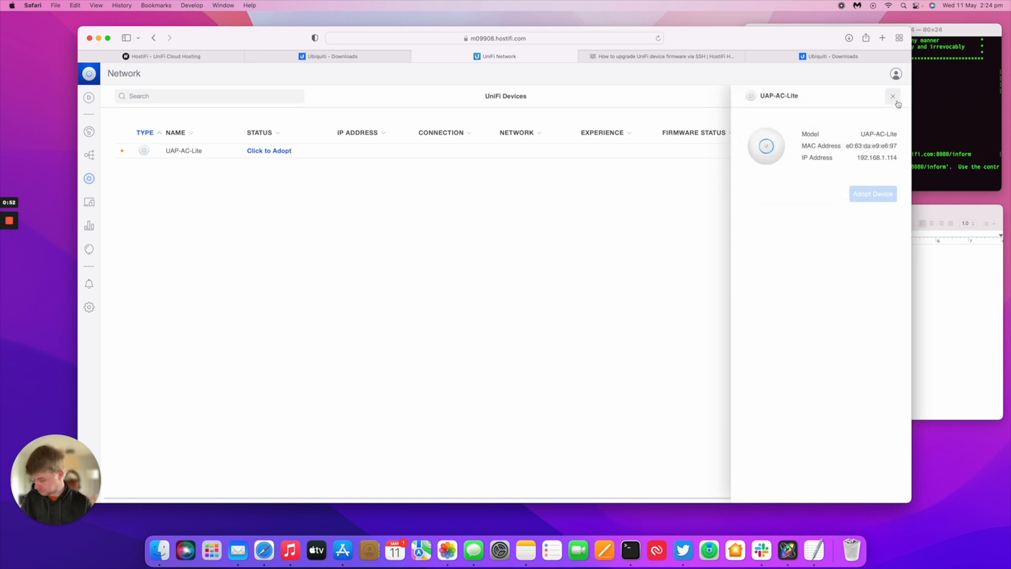
pyautogui.click(893, 96)
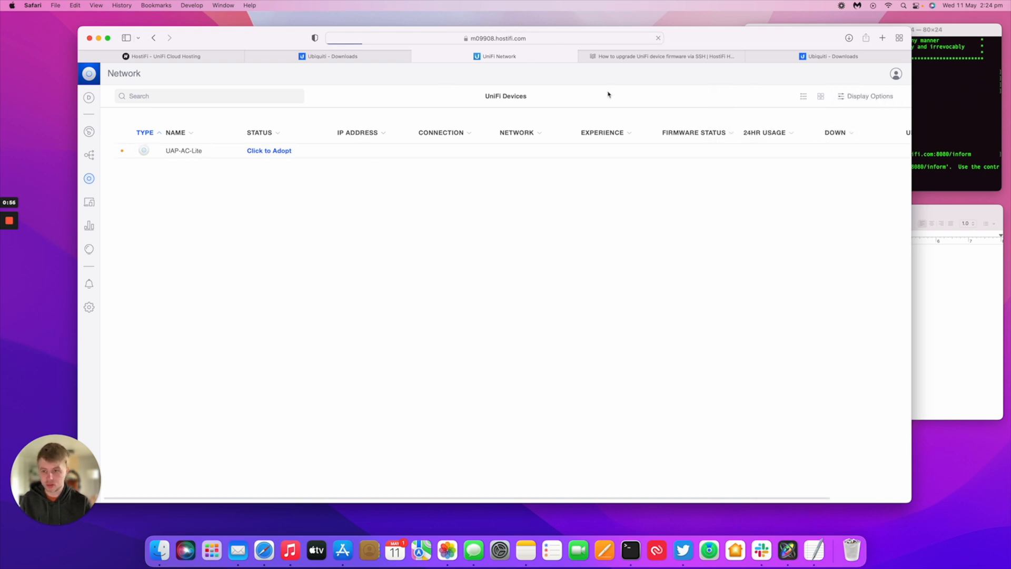
pyautogui.click(269, 150)
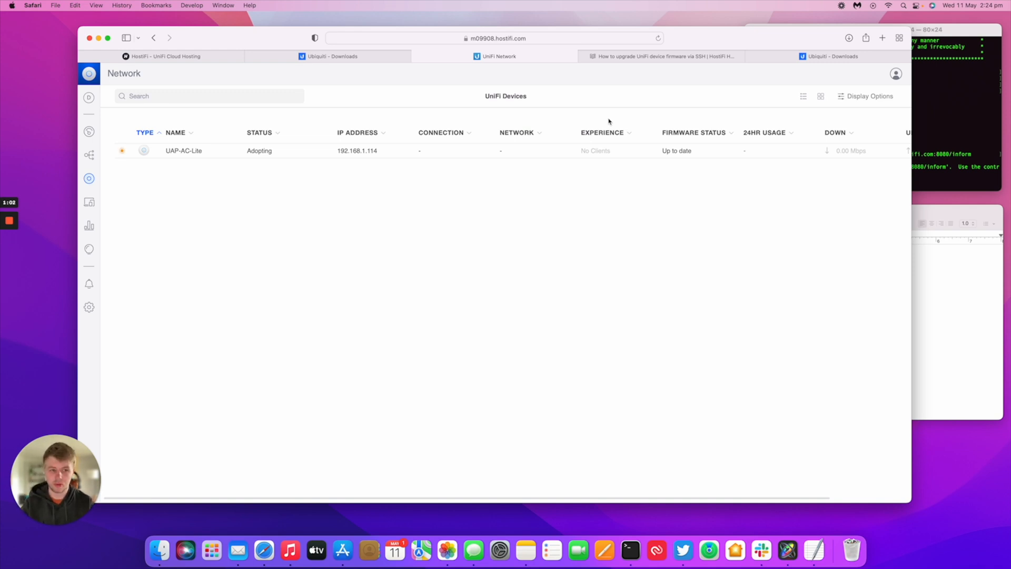
pyautogui.moveTo(816, 111)
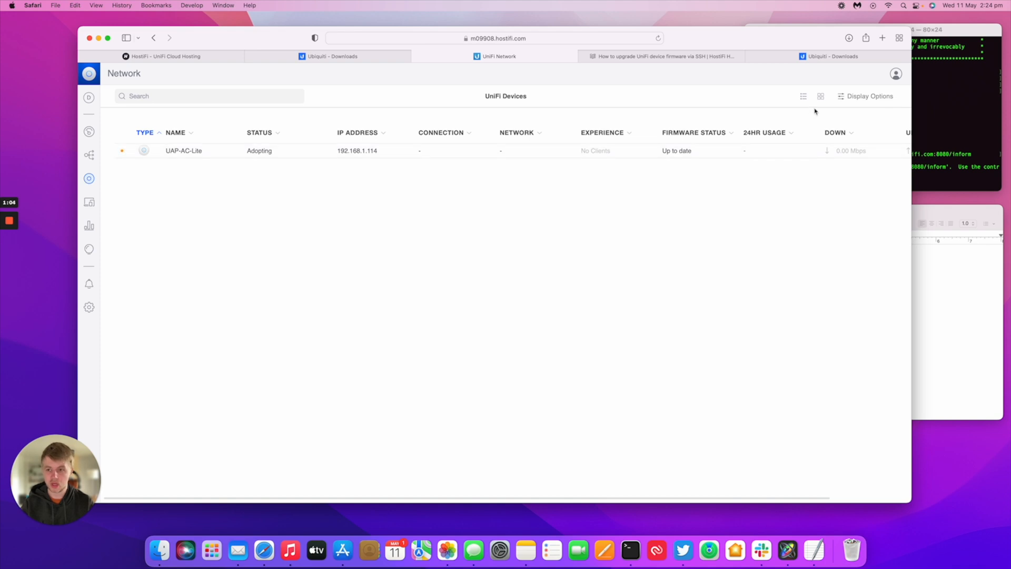